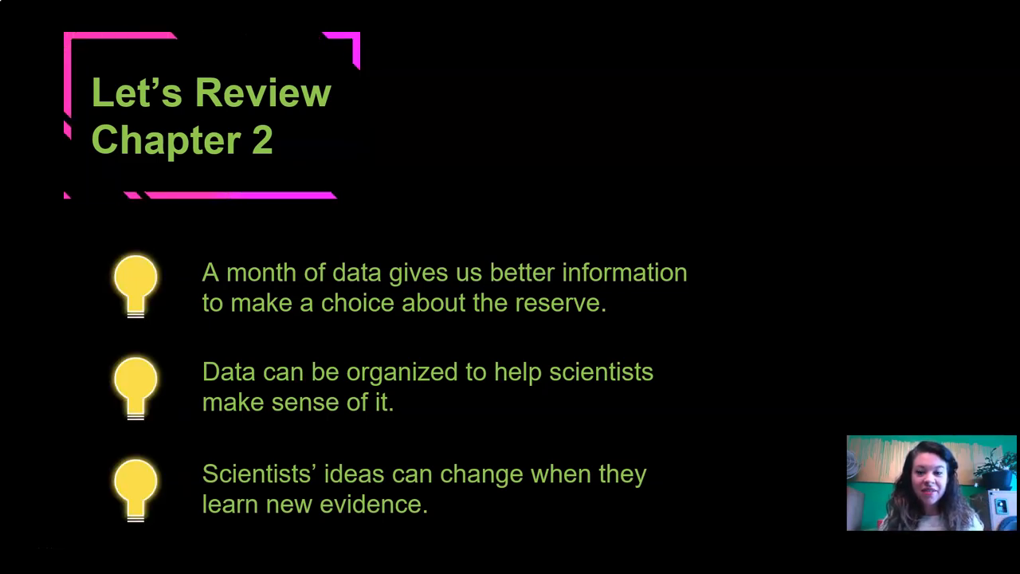
key("Right")
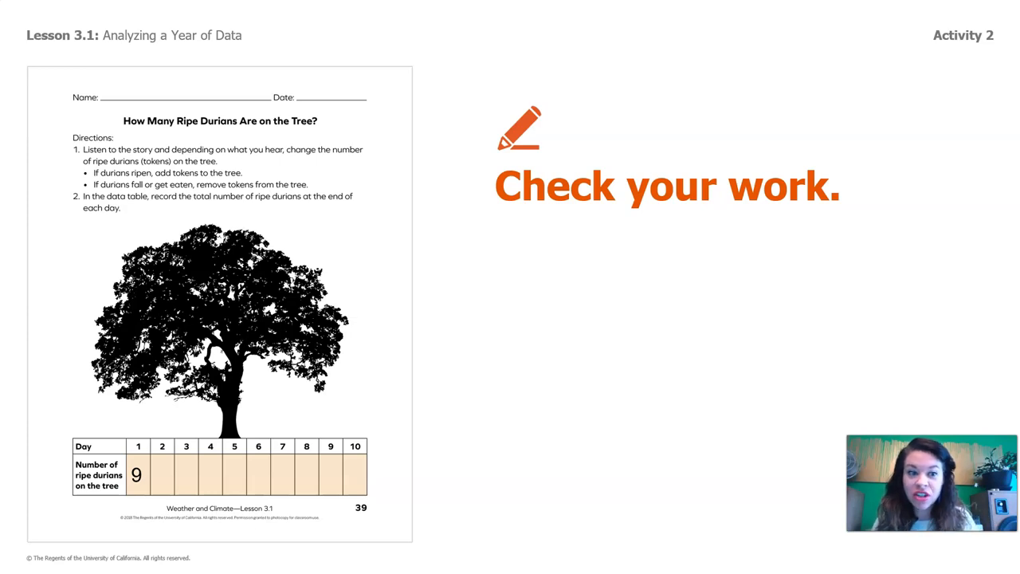
type("14")
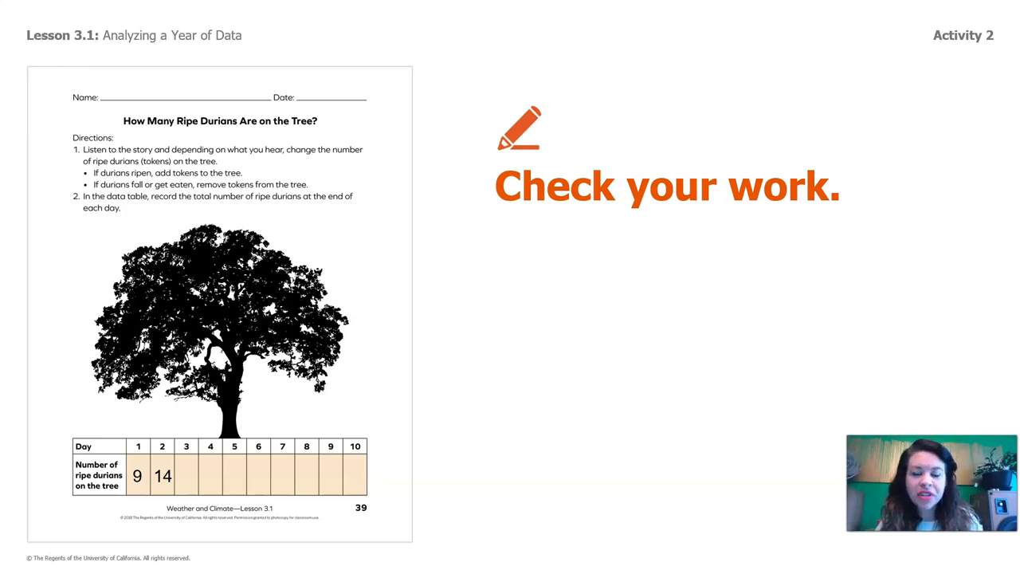